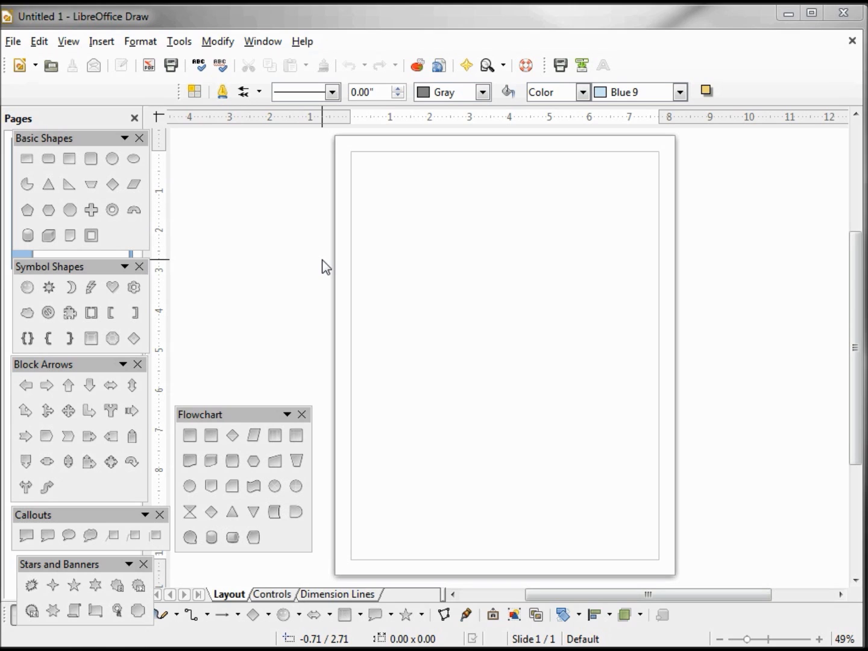
mouse_move(307, 263)
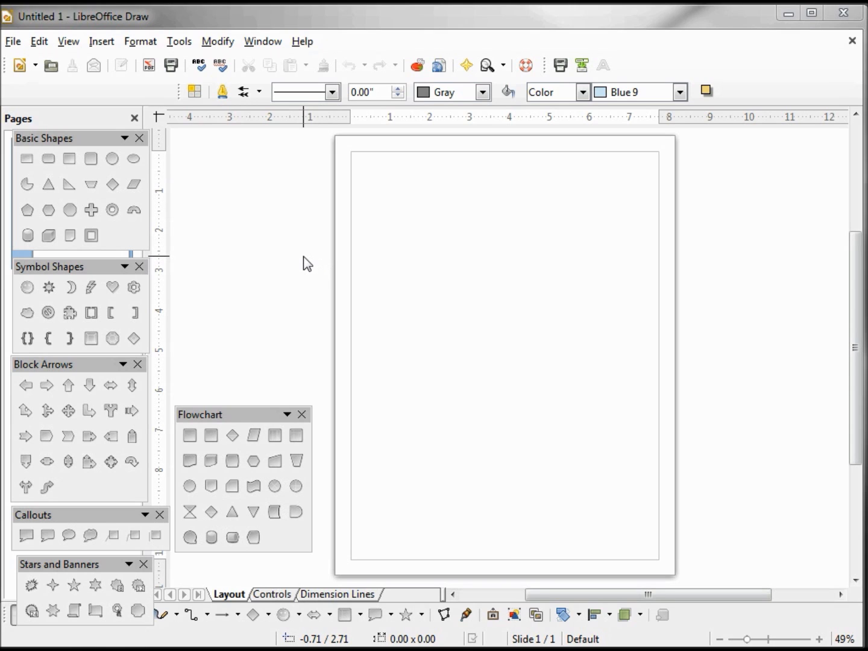
mouse_move(82, 145)
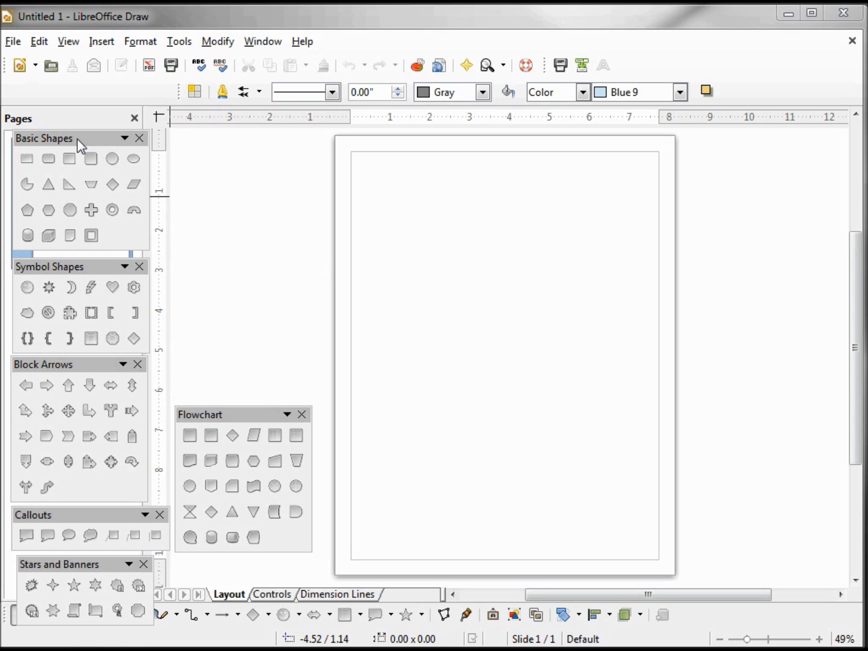
mouse_move(91, 276)
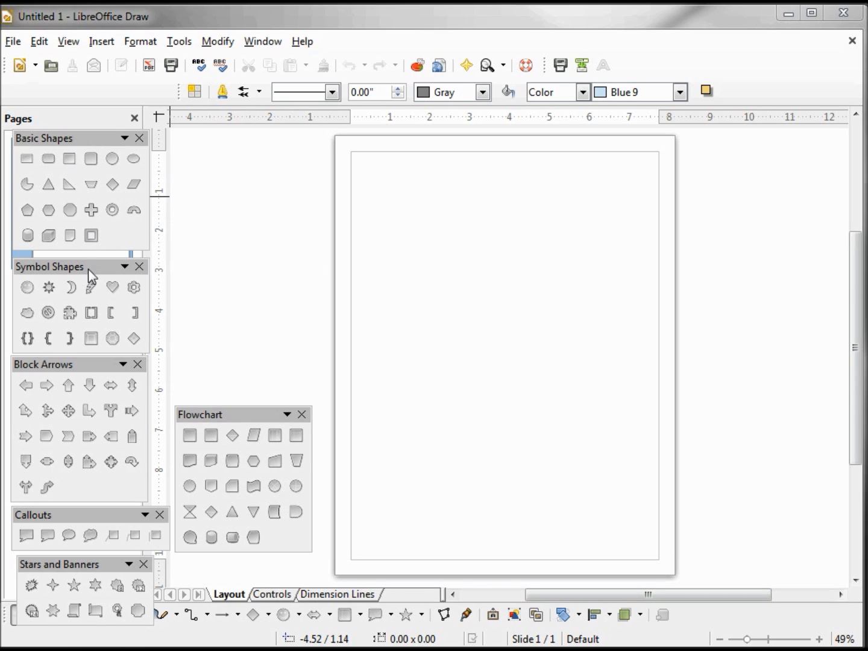
mouse_move(90, 386)
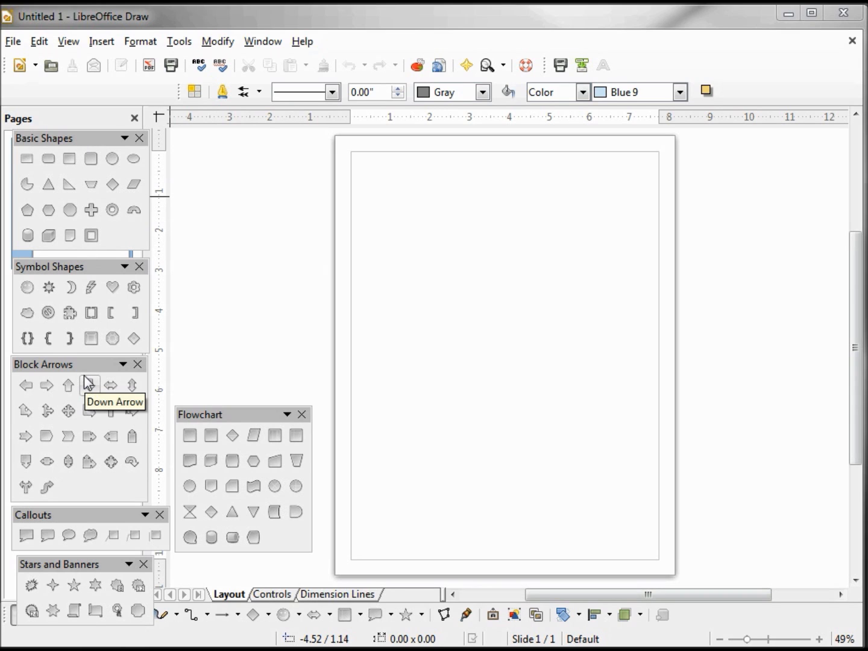
mouse_move(89, 502)
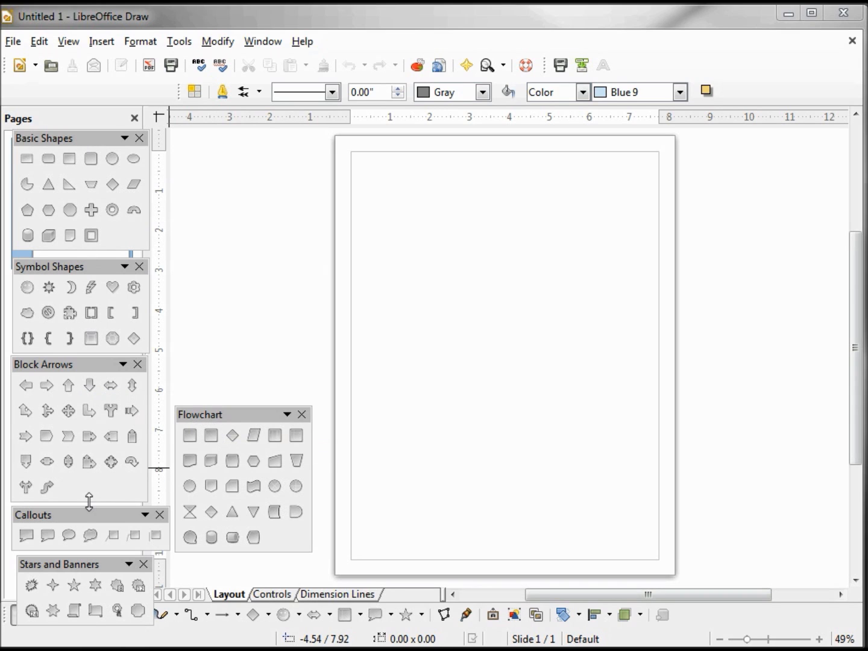
mouse_move(78, 581)
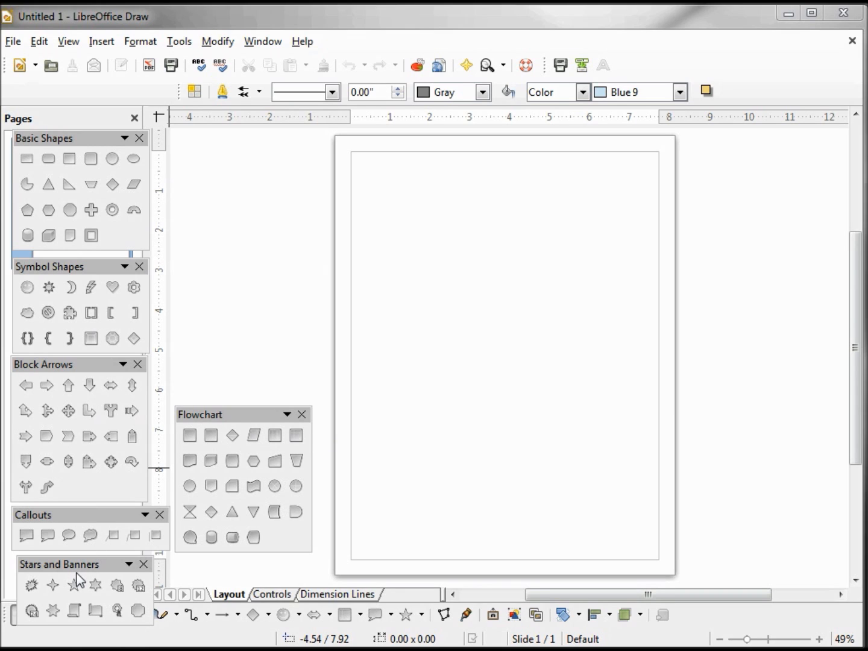
mouse_move(258, 616)
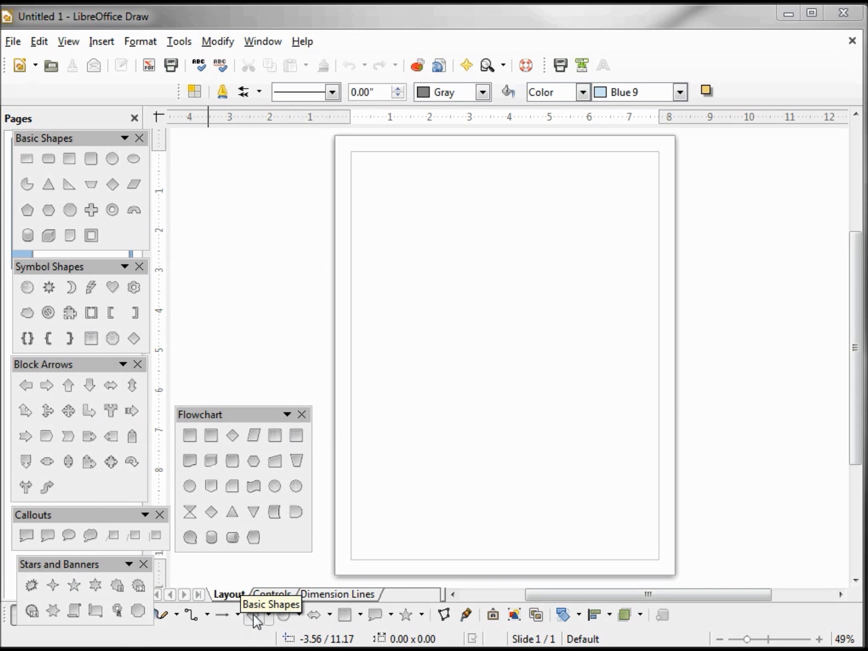
mouse_move(282, 615)
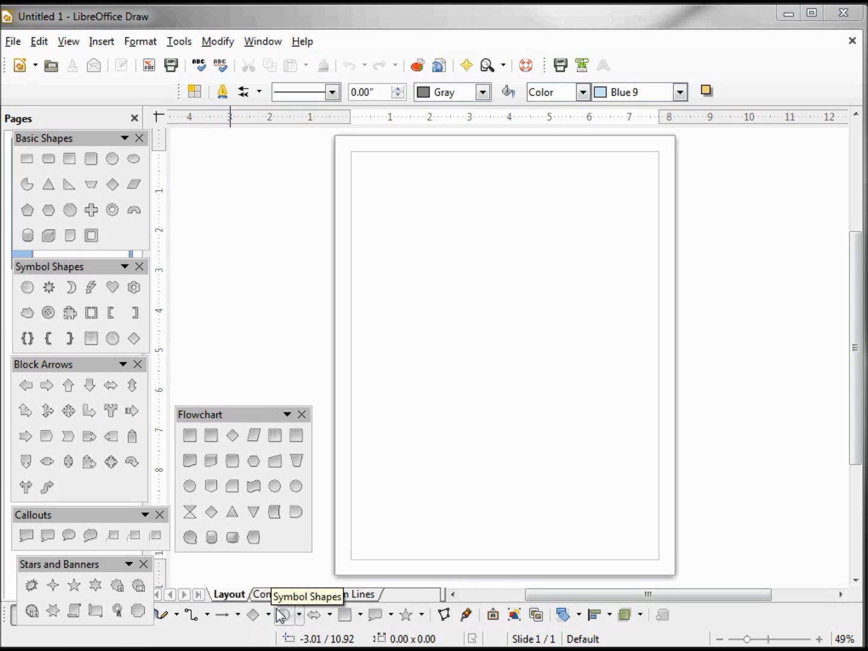
mouse_move(330, 616)
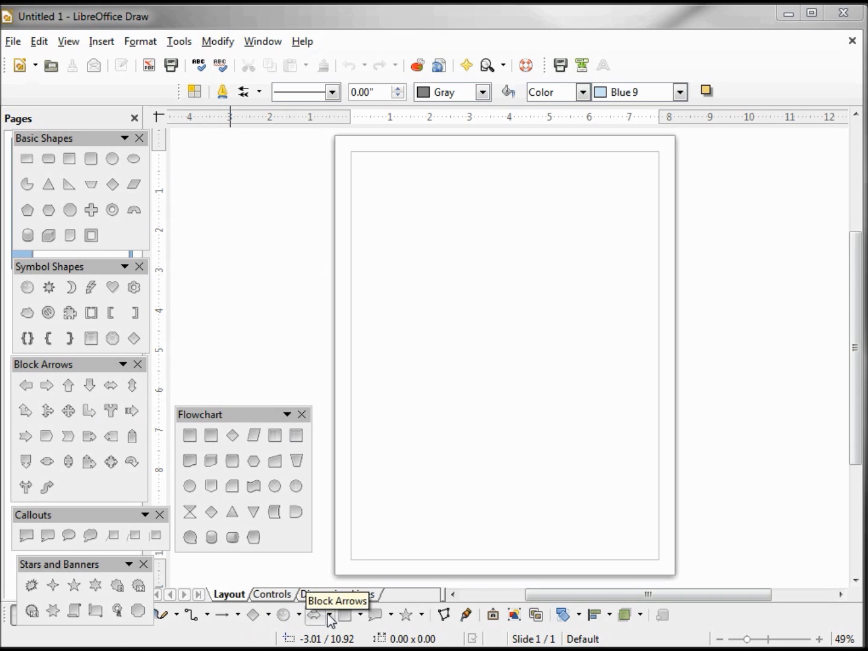
mouse_move(384, 615)
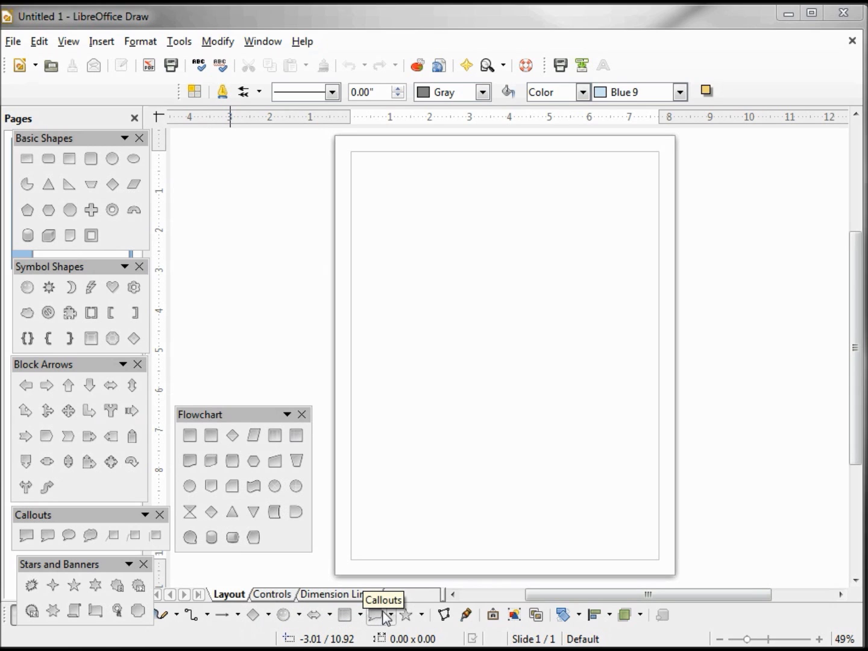
mouse_move(405, 616)
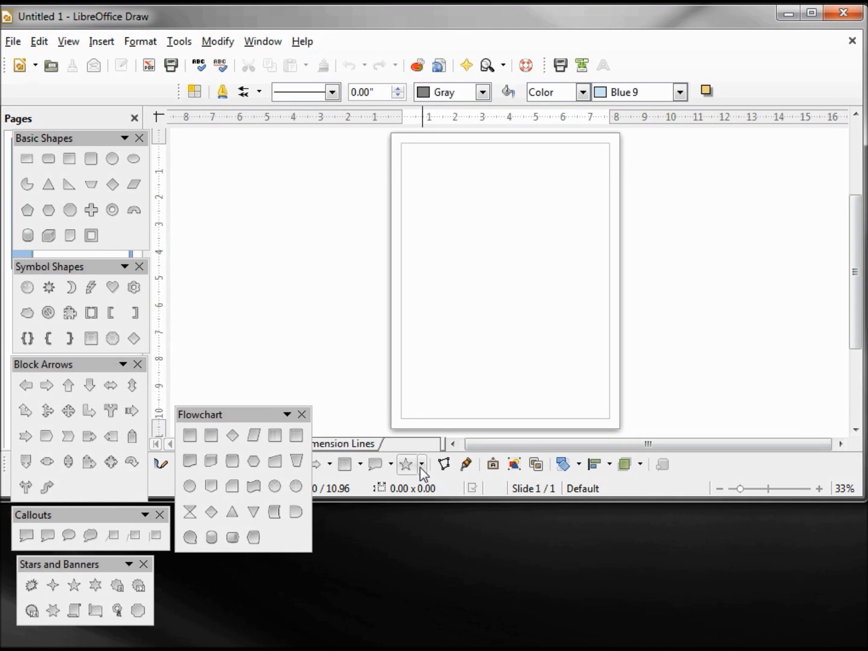
Show the Rectangles toolbar from the View menu so it floats on the page
click(422, 463)
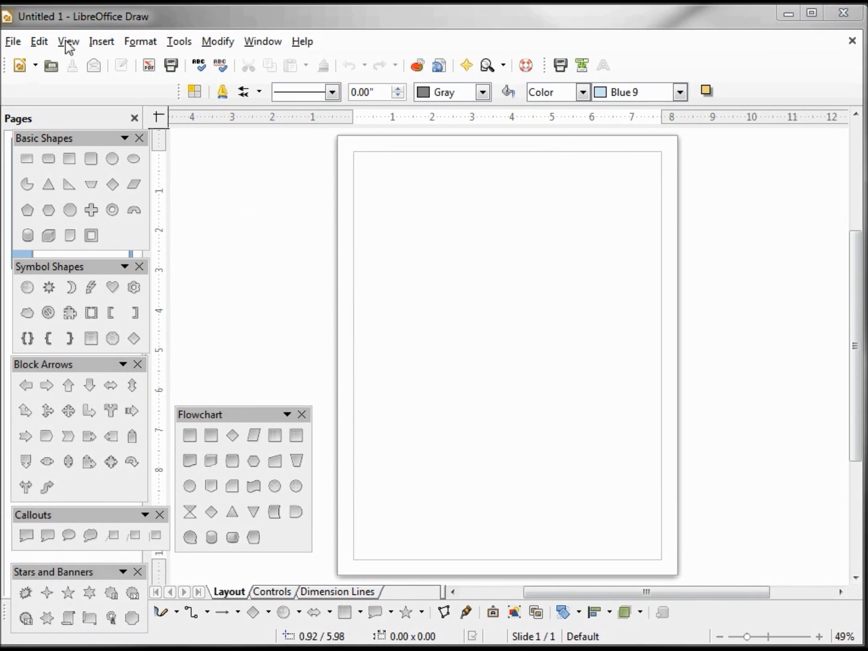
click(67, 41)
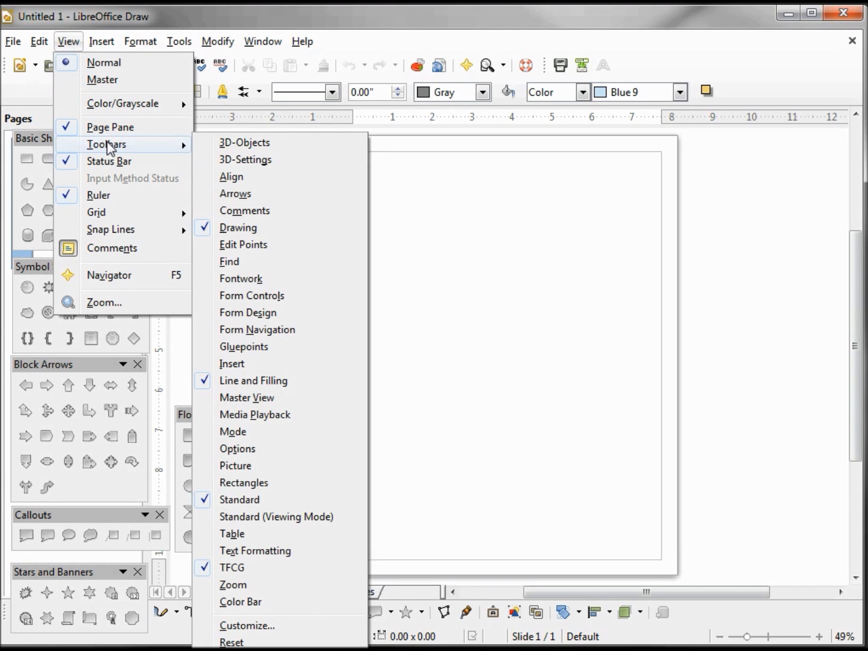
mouse_move(243, 483)
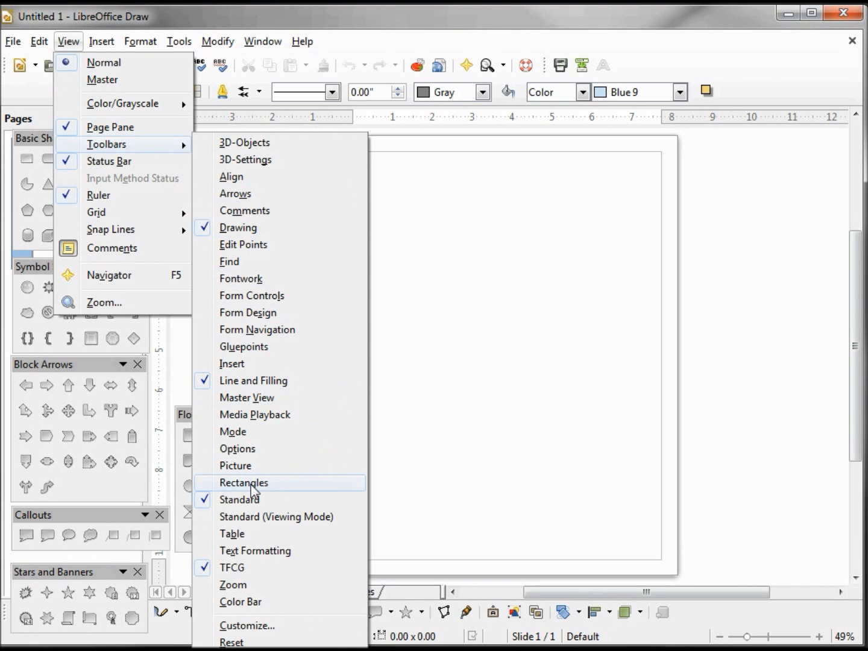
click(244, 482)
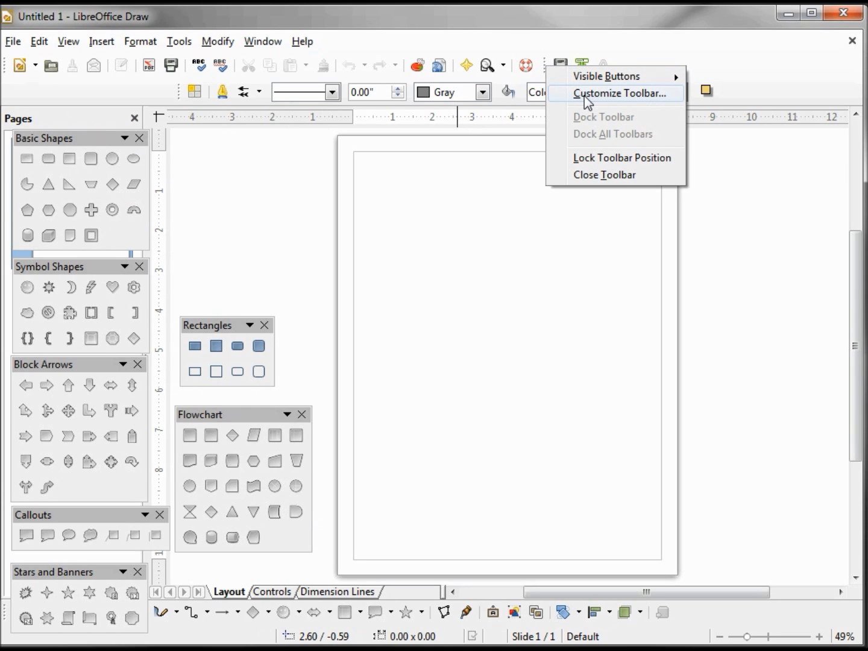
Start customizing the TFCG toolbar and list the Drawing category commands
click(622, 93)
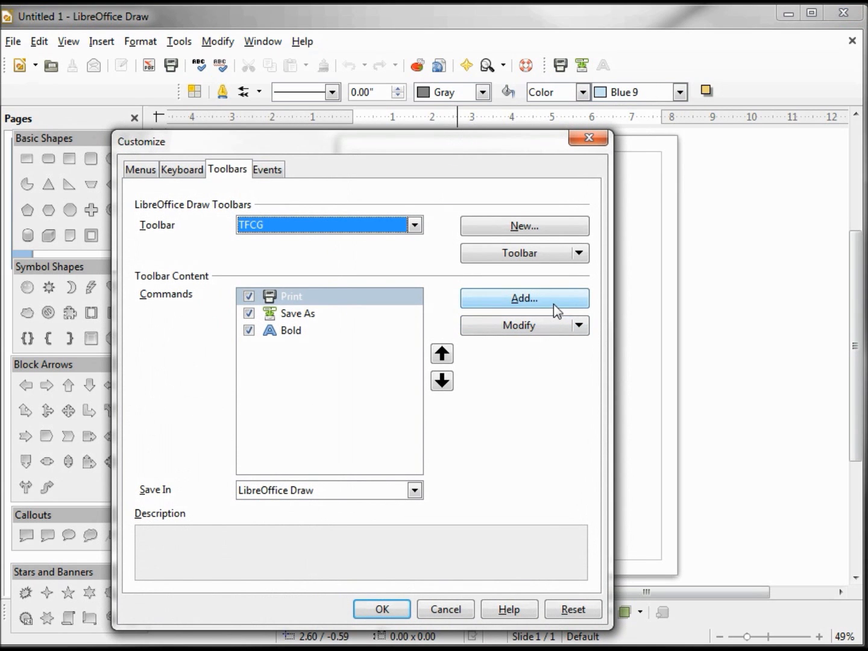
mouse_move(556, 308)
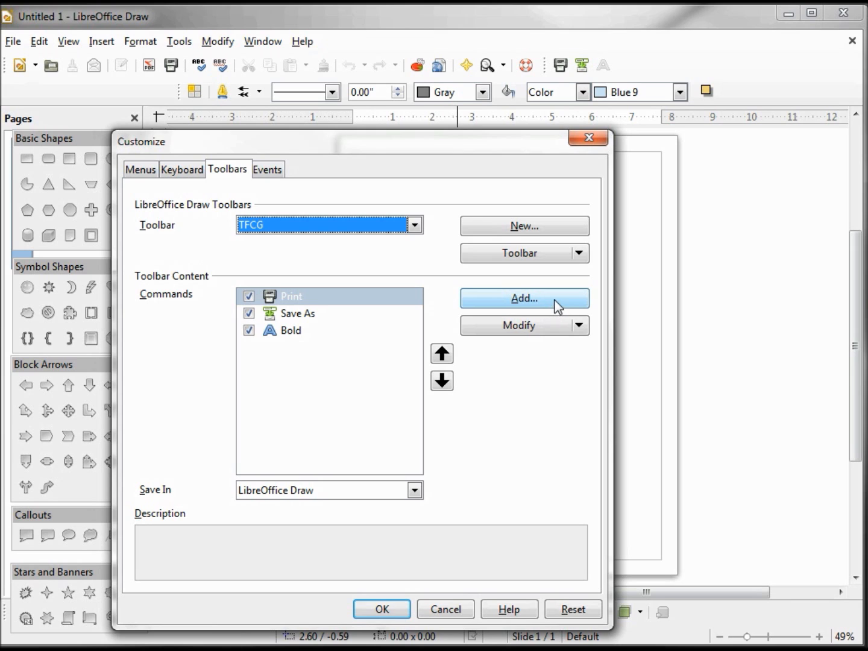
click(524, 298)
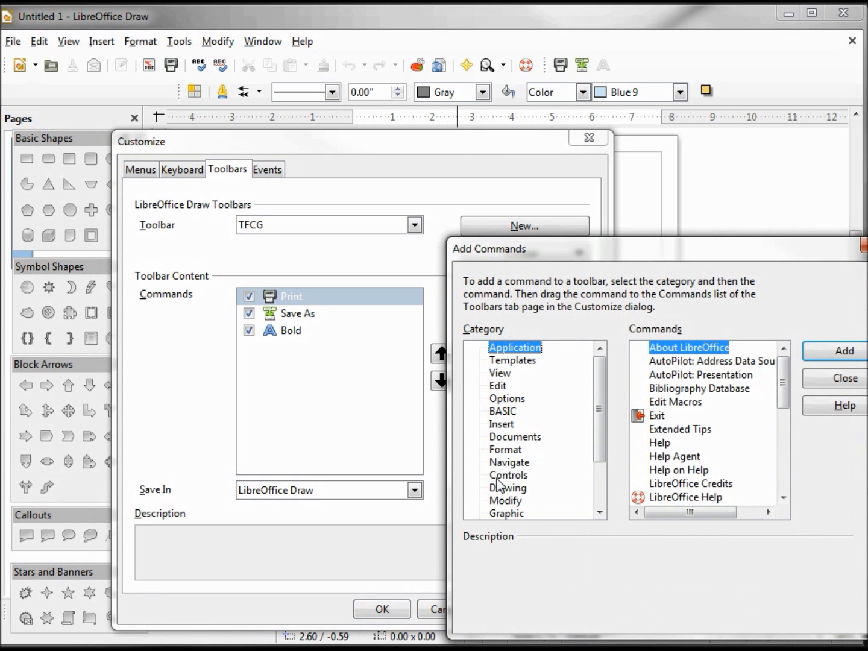
click(507, 487)
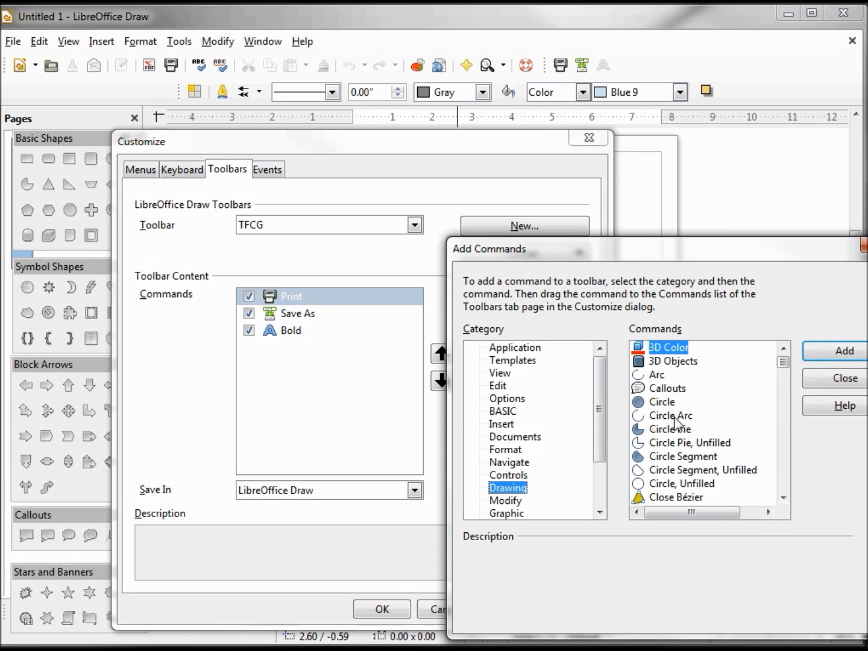
Add Circle Arc and Circle Pie to the TFCG toolbar and confirm the changes
click(670, 415)
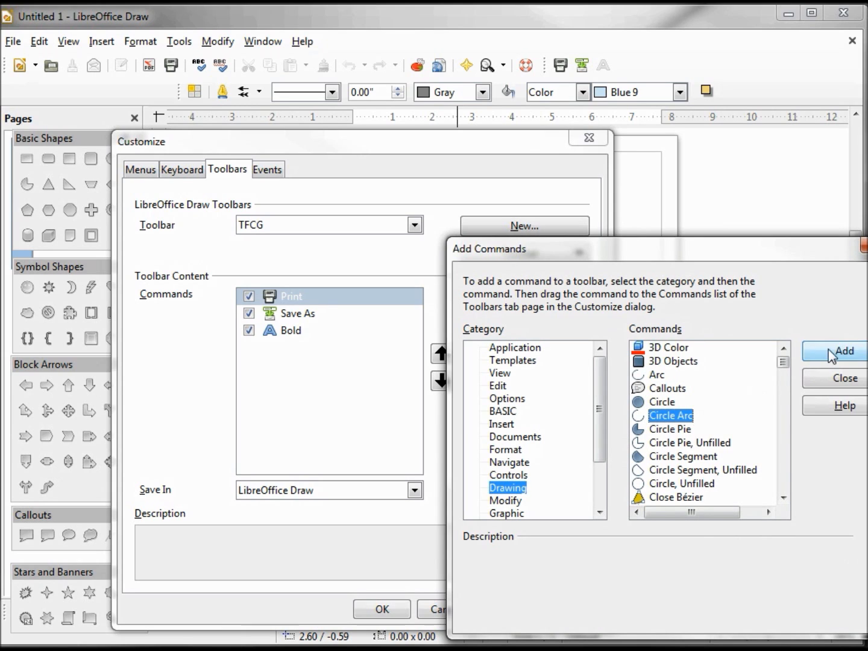
click(844, 351)
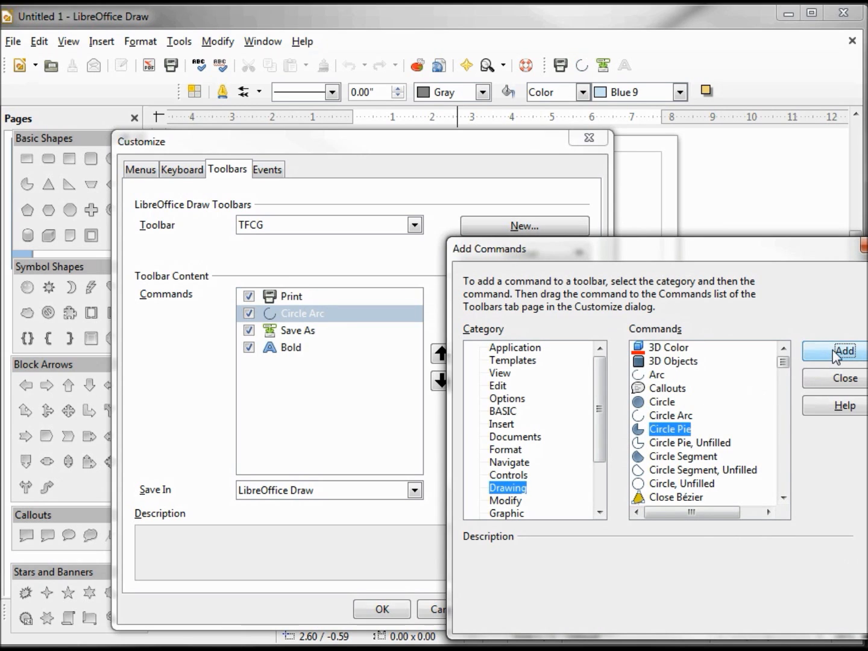
click(844, 351)
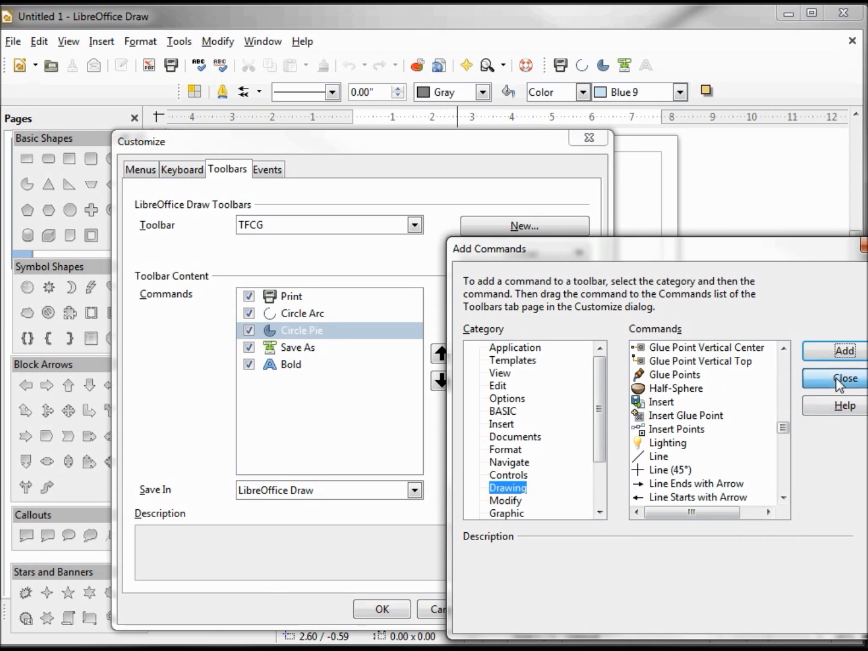
click(845, 379)
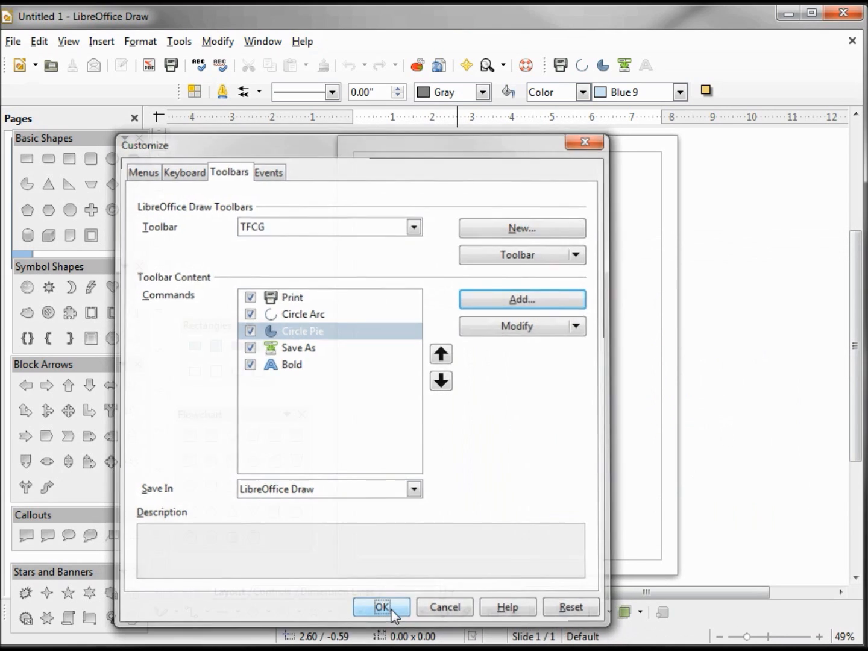
click(381, 608)
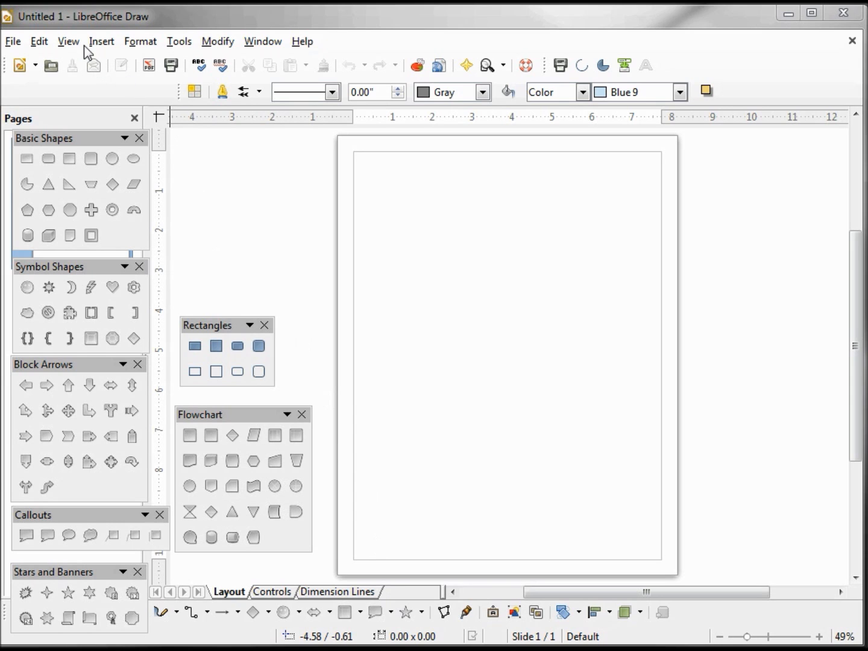
Show the Options toolbar of snapping and guide settings via View > Toolbars
click(68, 41)
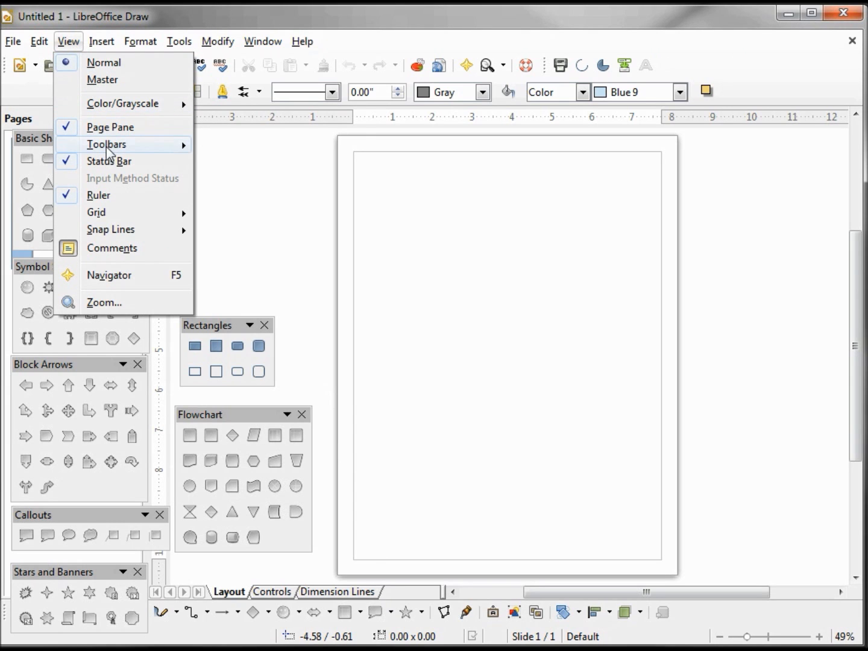
click(106, 145)
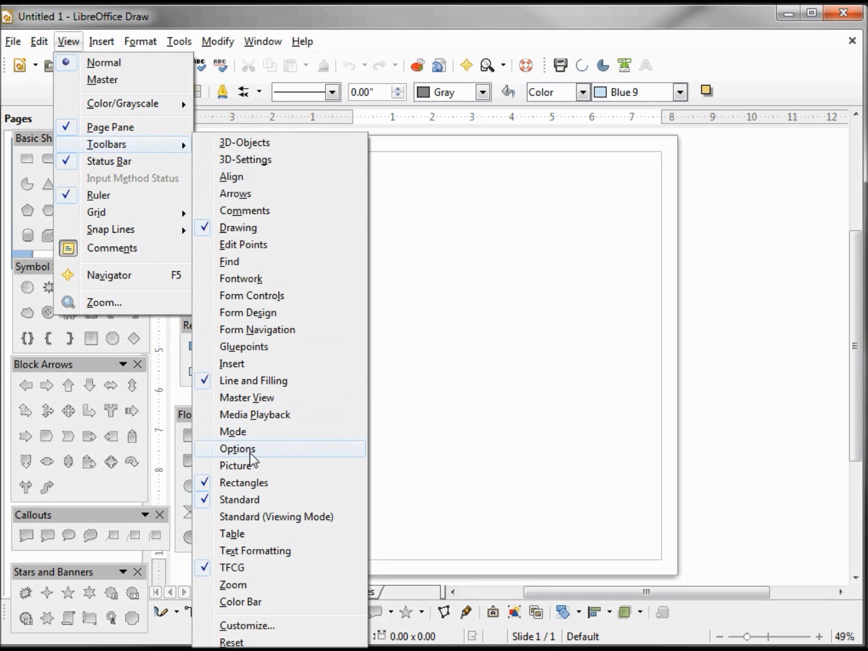
click(236, 448)
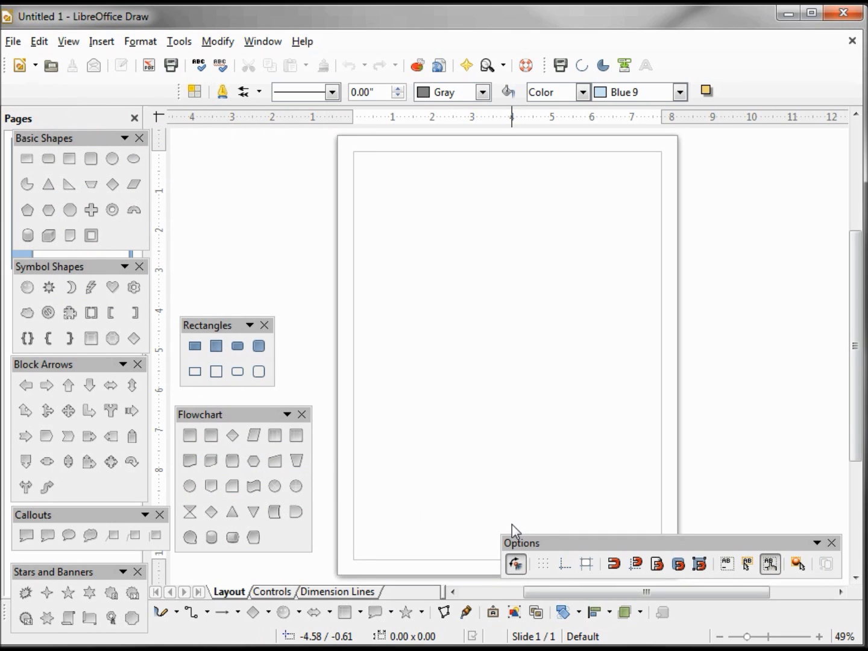
mouse_move(512, 530)
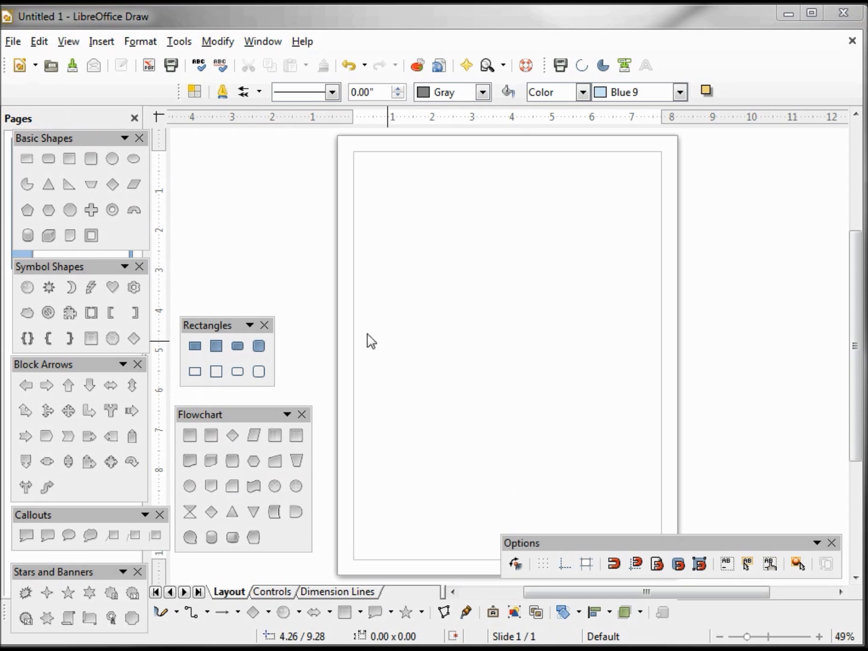
mouse_move(194, 345)
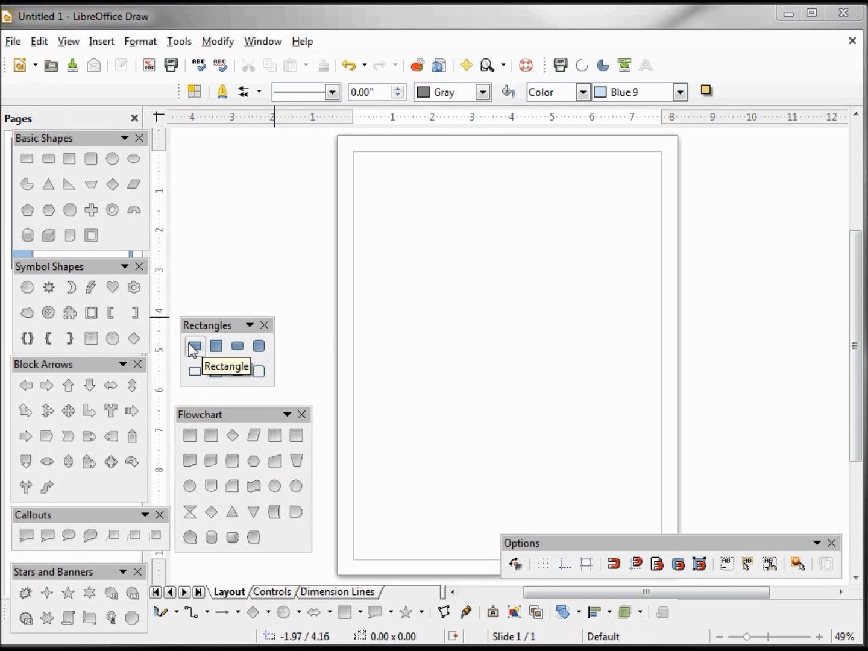
Choose the filled Rectangle tool from the Rectangles toolbar
click(195, 345)
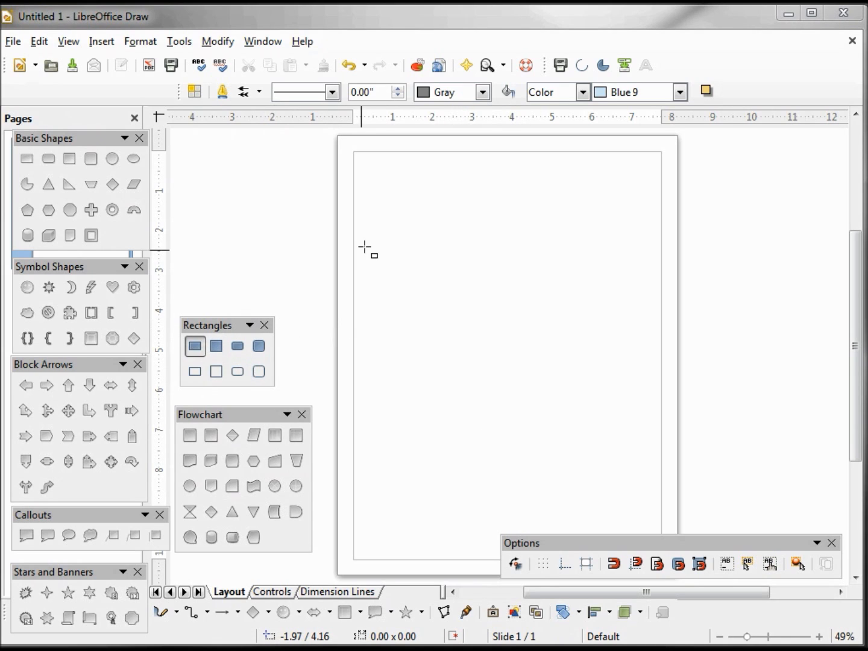
mouse_move(380, 191)
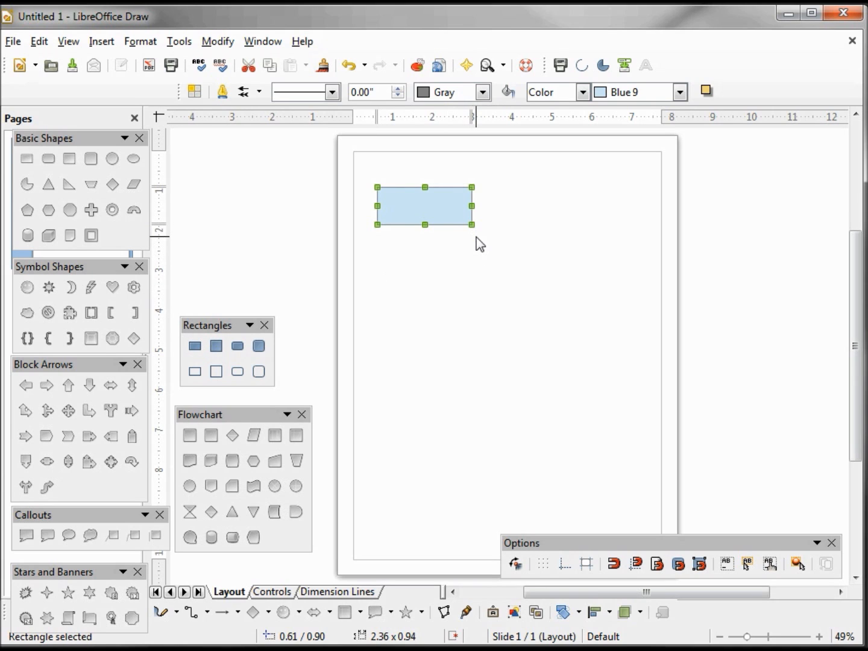
mouse_move(474, 206)
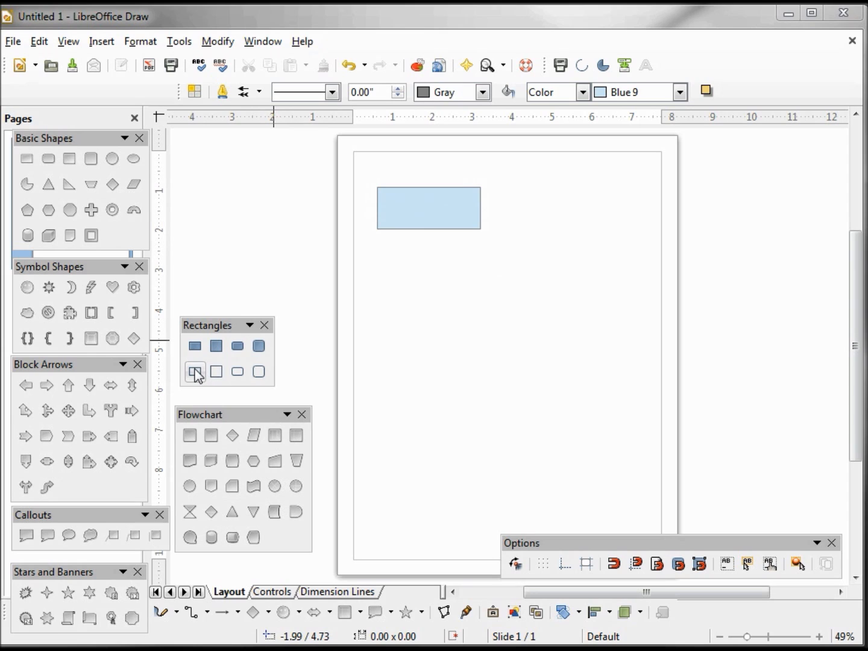
mouse_move(196, 372)
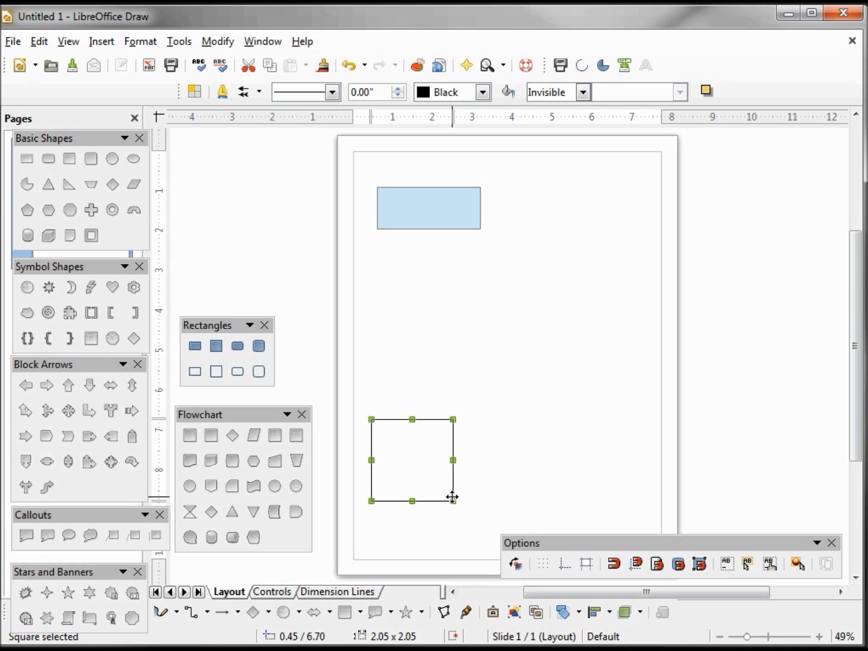
mouse_move(538, 516)
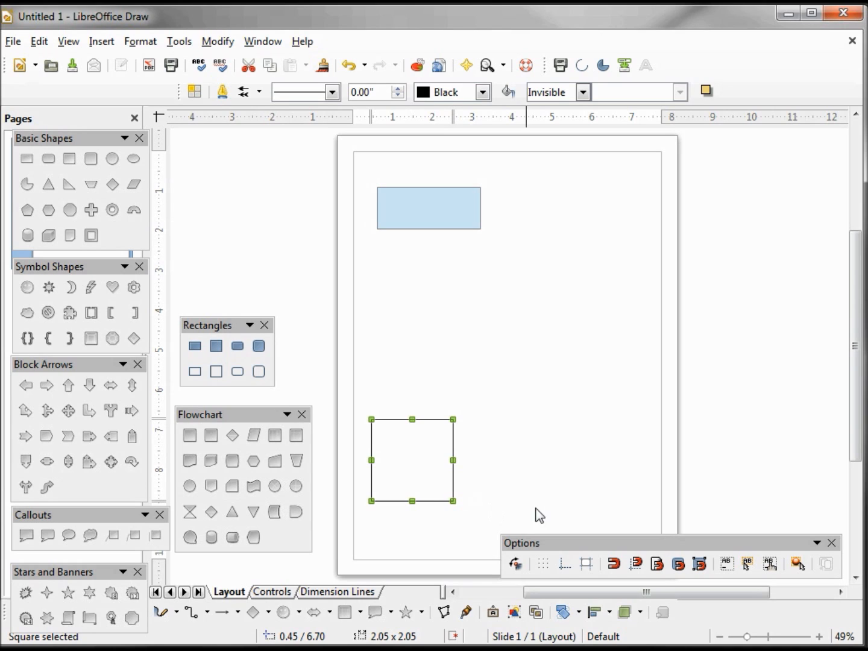
mouse_move(615, 564)
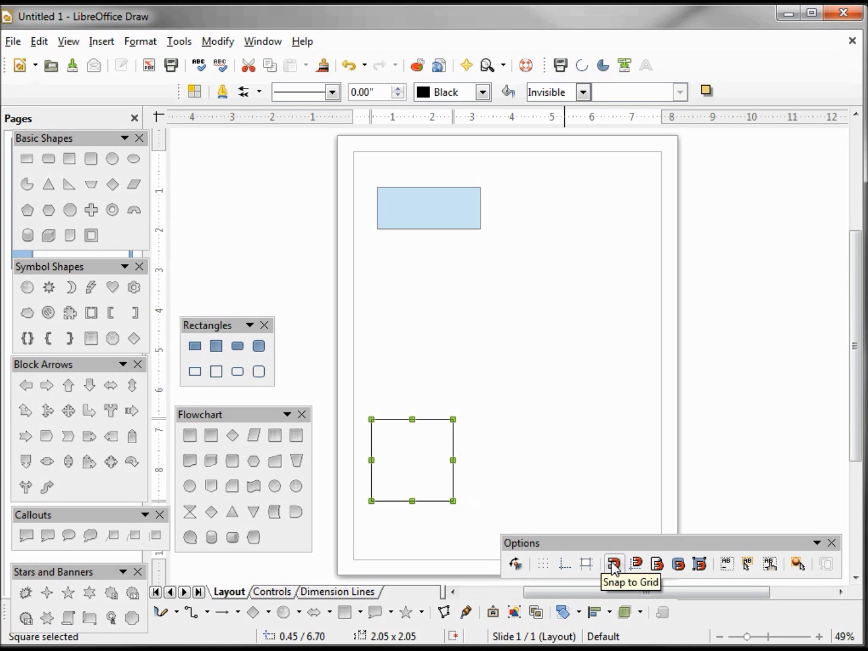
mouse_move(543, 564)
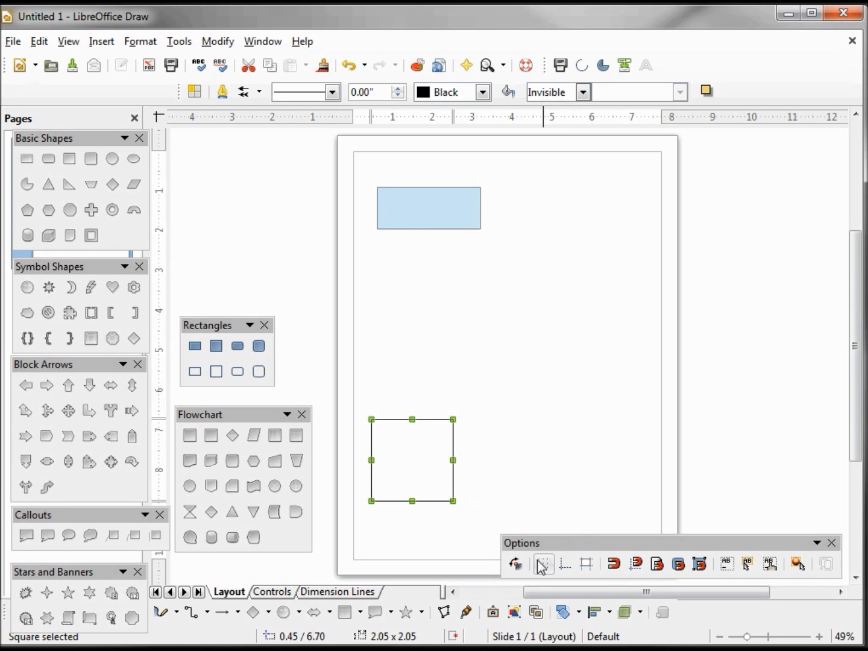
Turn on Display Grid so the dotted grid covers the page
click(542, 565)
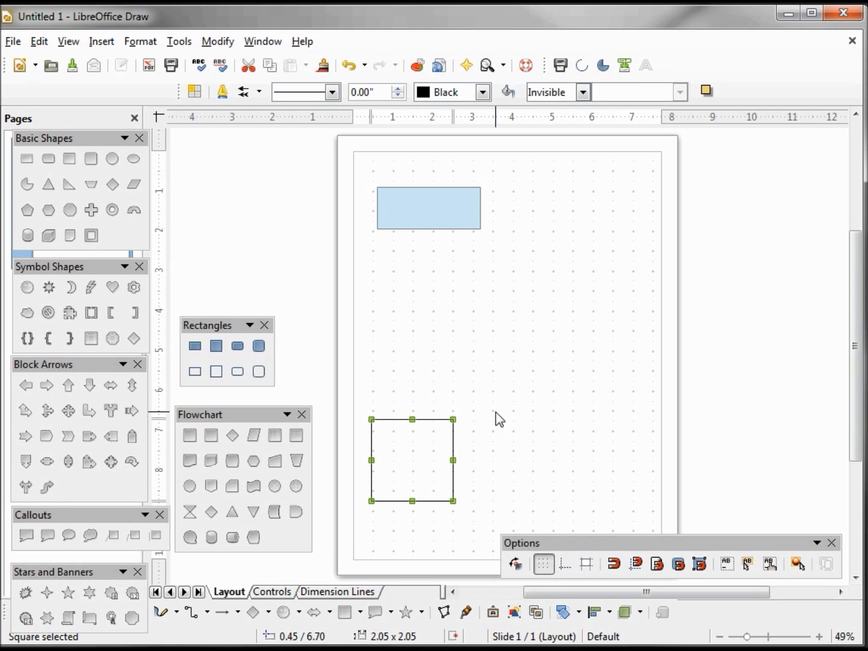
mouse_move(492, 420)
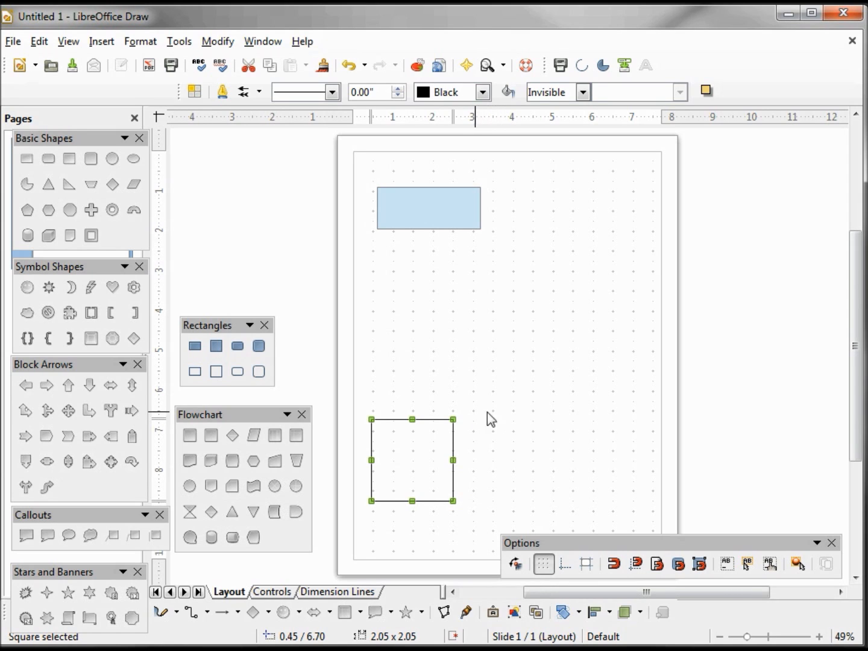
mouse_move(504, 418)
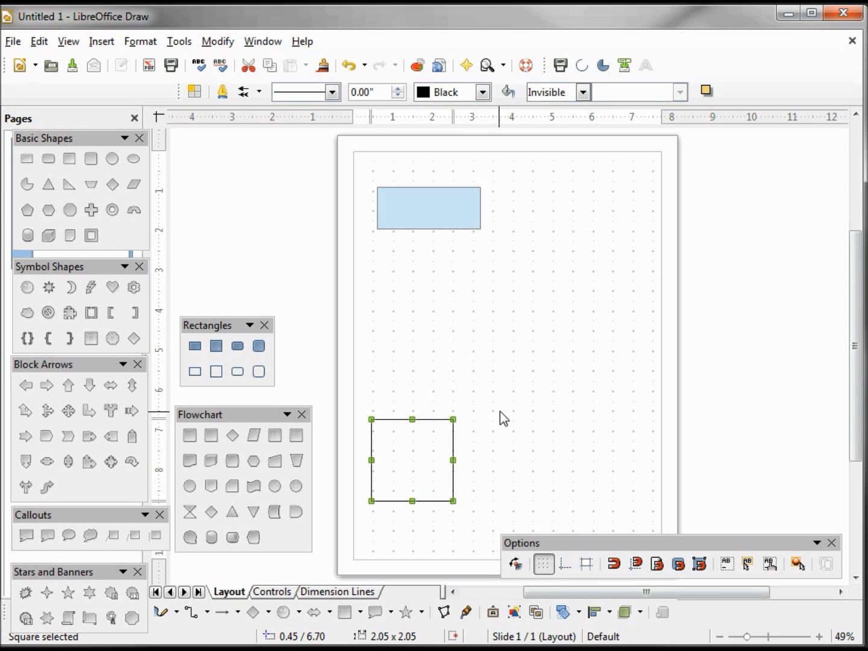
mouse_move(495, 420)
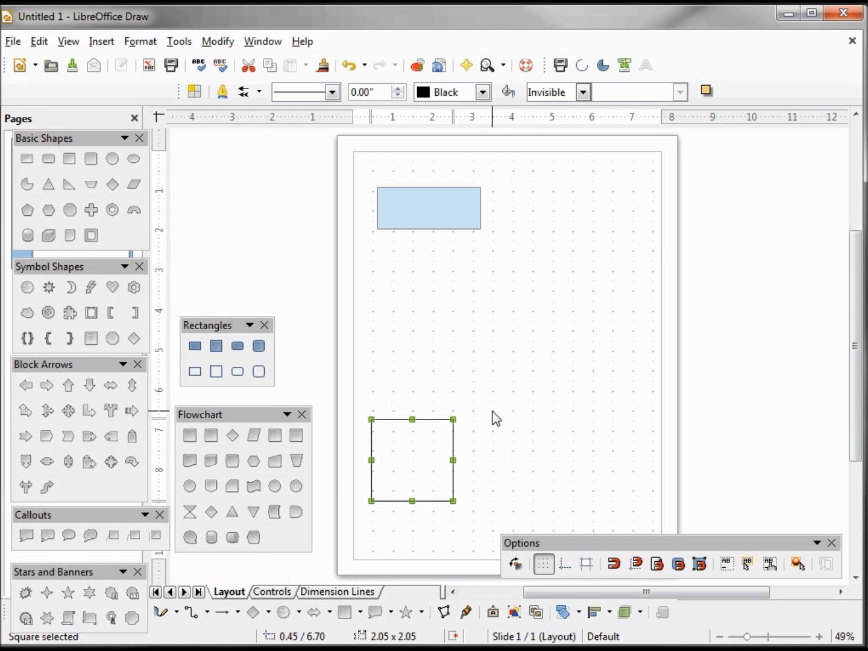
mouse_move(614, 564)
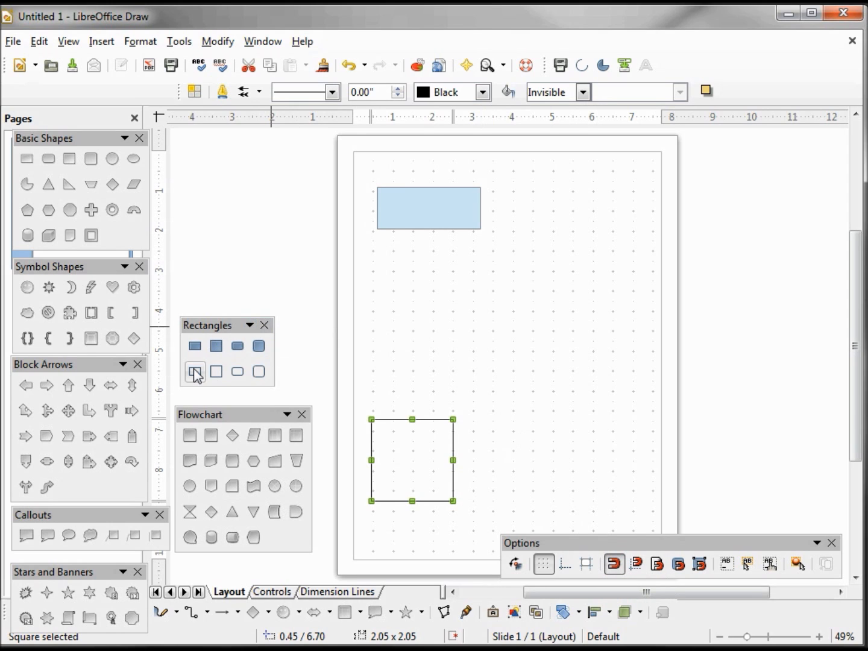
mouse_move(195, 371)
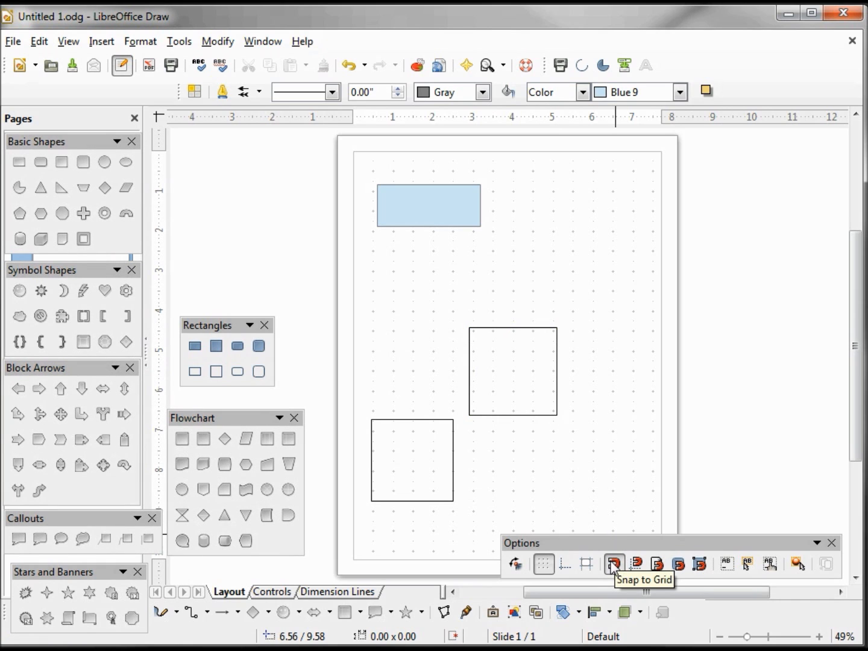
Turn Display Grid off, then select and deselect the blue rectangle
click(543, 565)
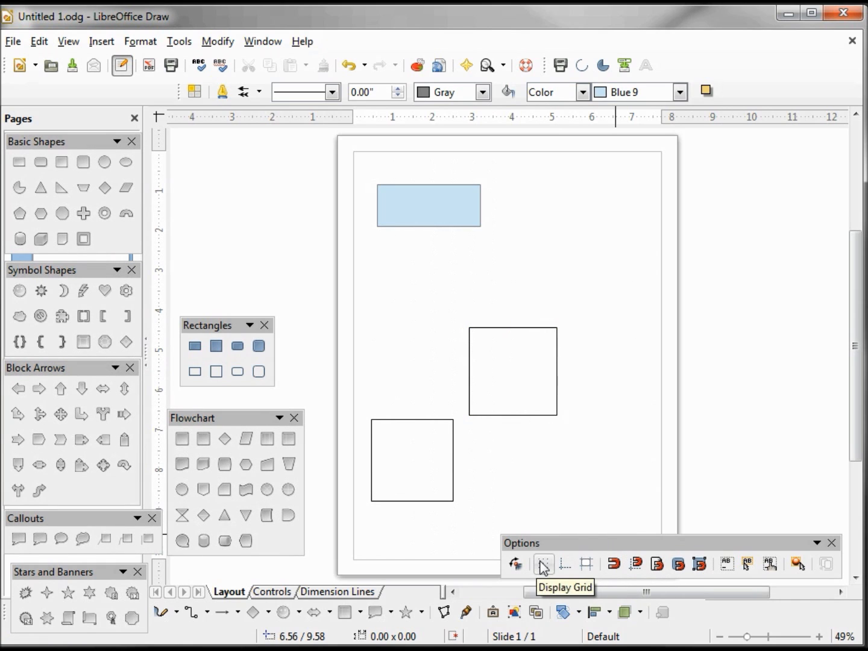
mouse_move(436, 212)
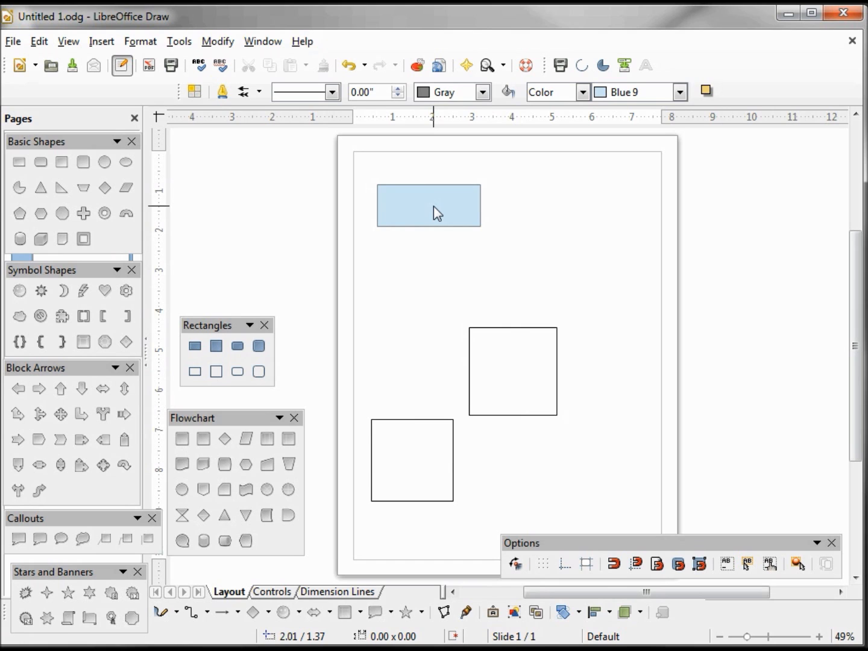
click(429, 205)
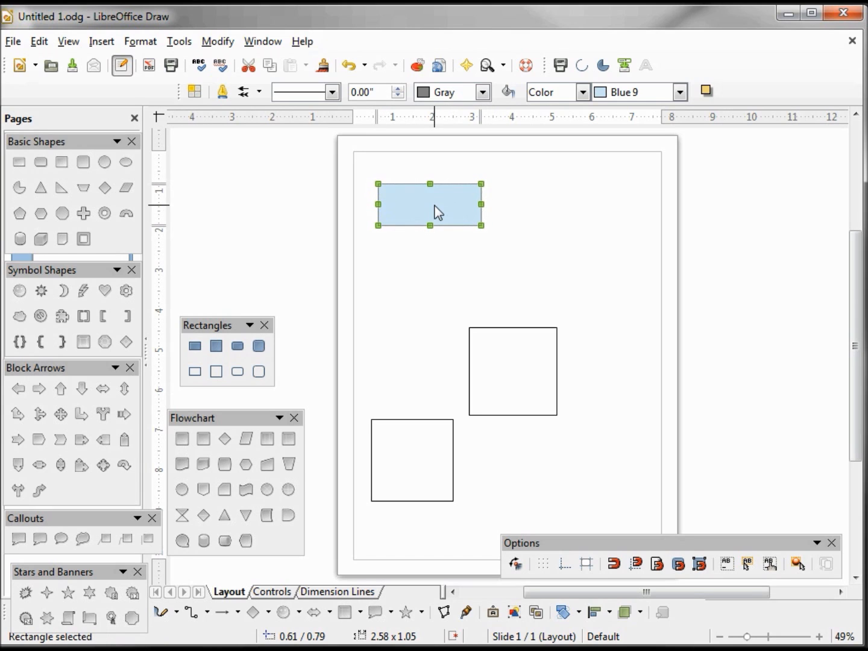
mouse_move(434, 205)
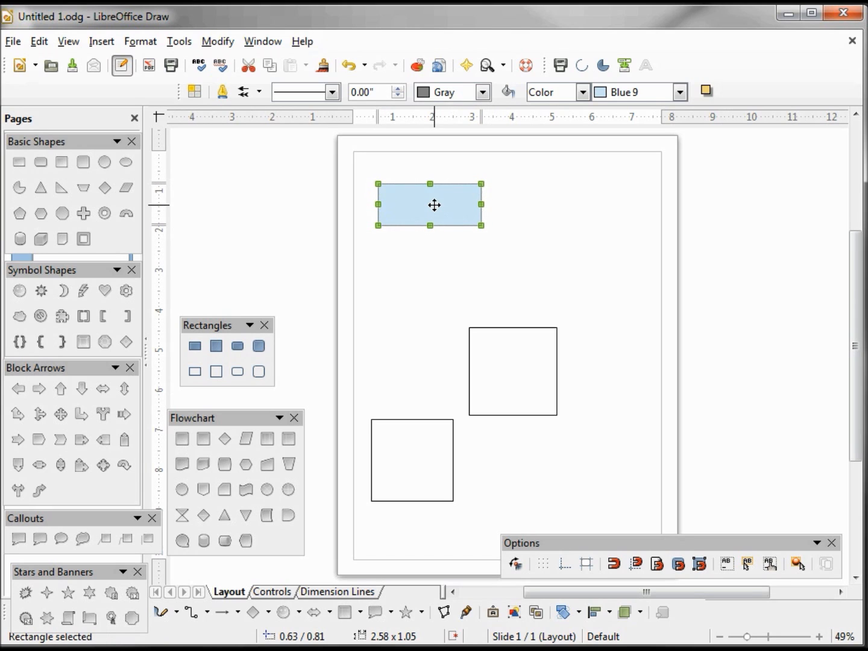
mouse_move(506, 358)
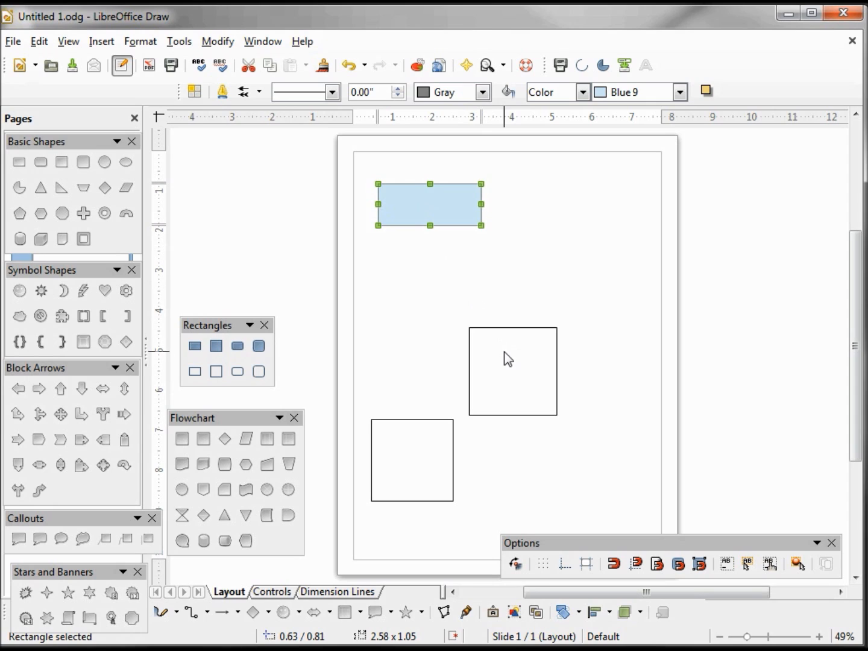
click(509, 360)
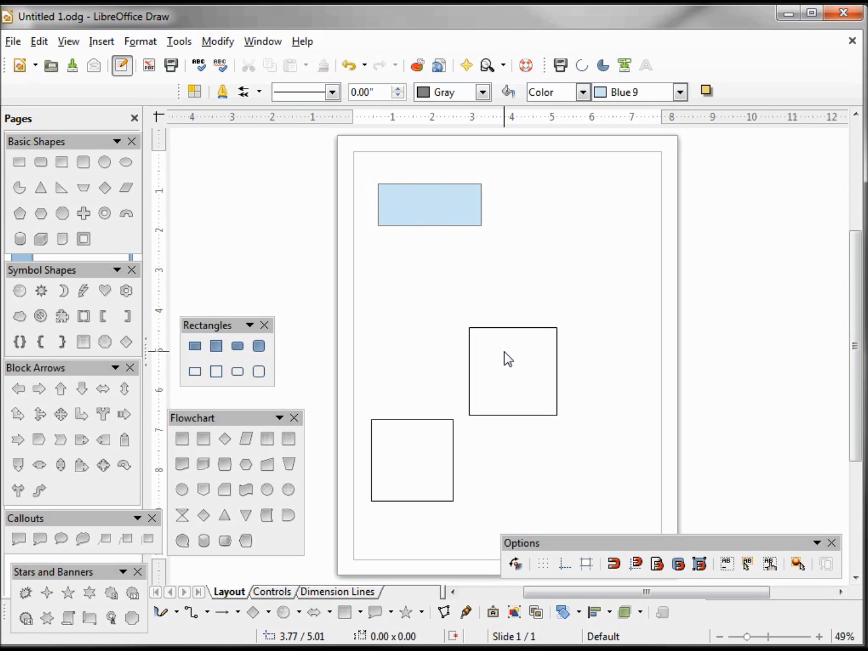
mouse_move(503, 337)
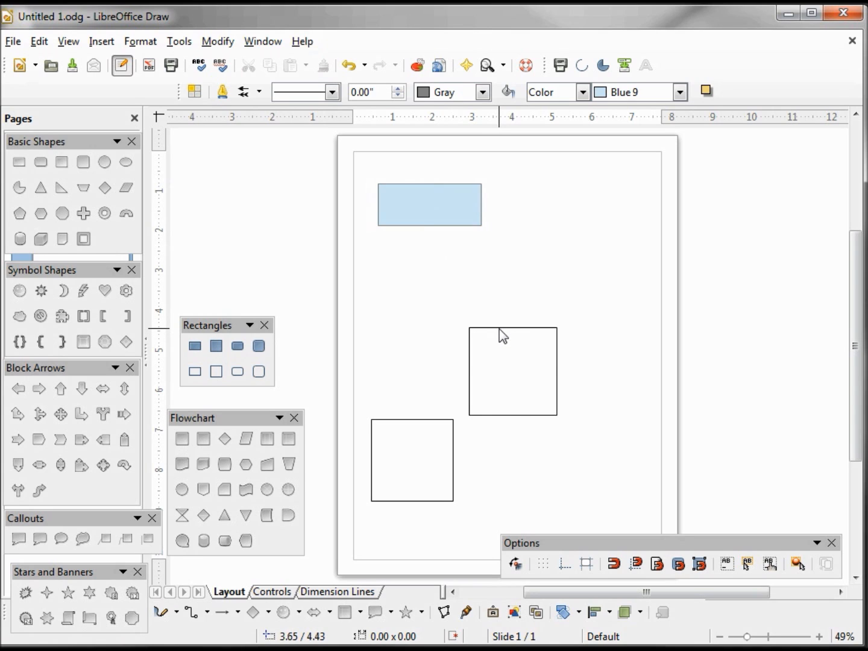
Select the middle unfilled square by its outline
click(512, 372)
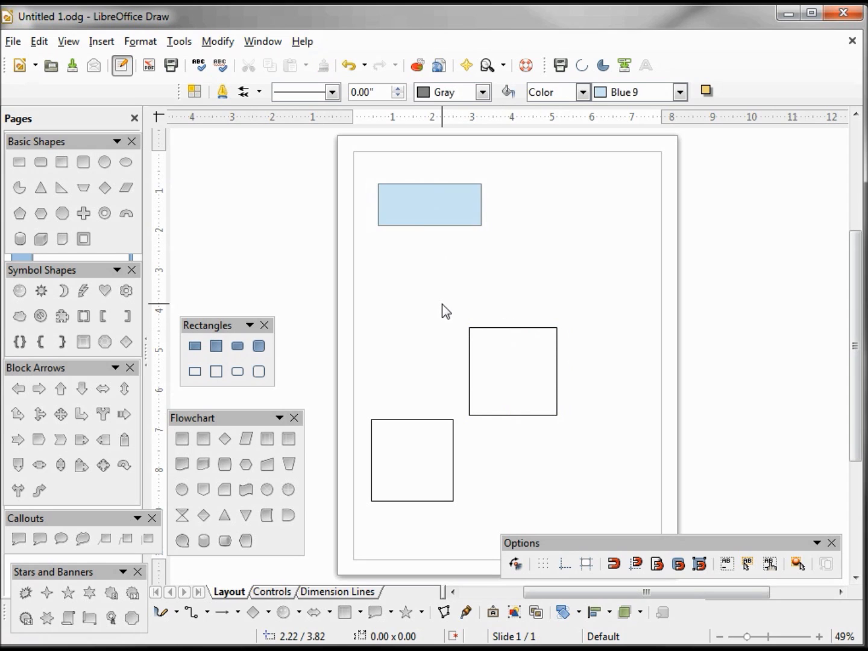
click(514, 371)
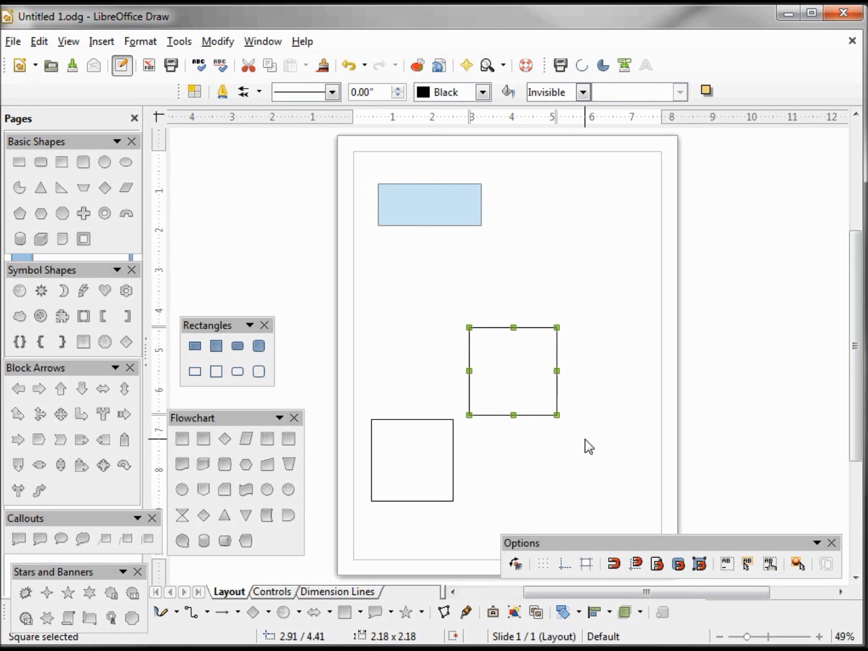
mouse_move(596, 415)
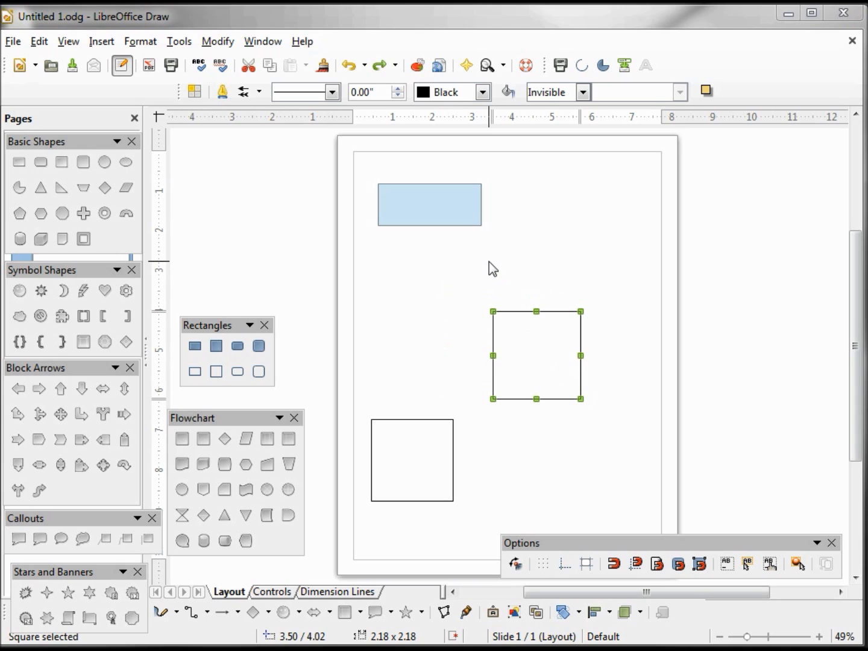
mouse_move(453, 225)
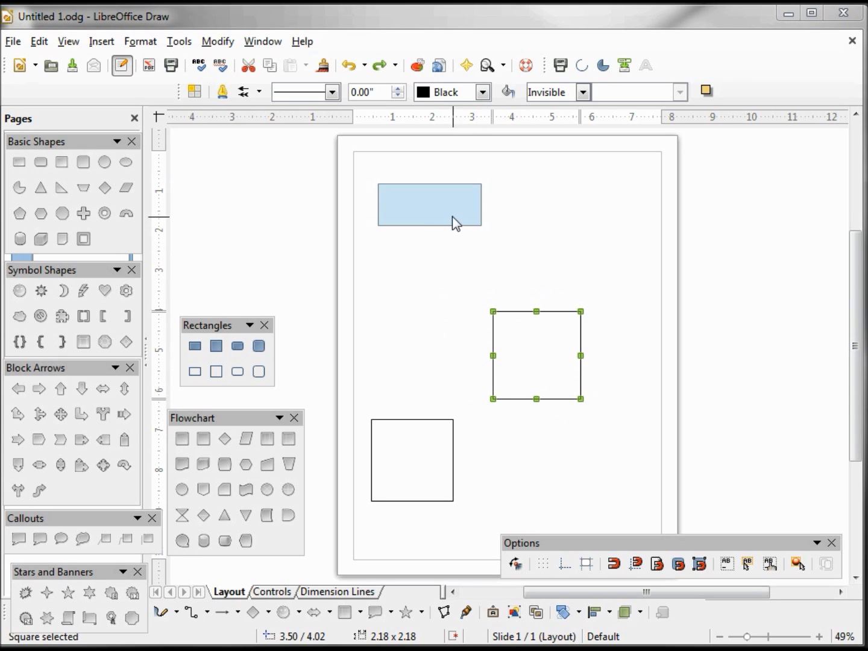
Select the blue rectangle at the top of the page
click(430, 205)
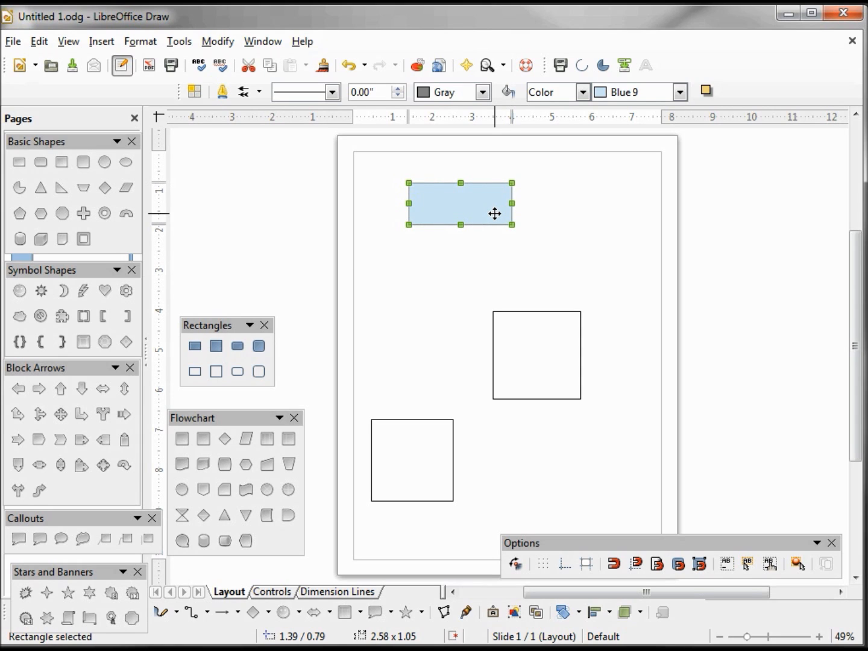
mouse_move(499, 222)
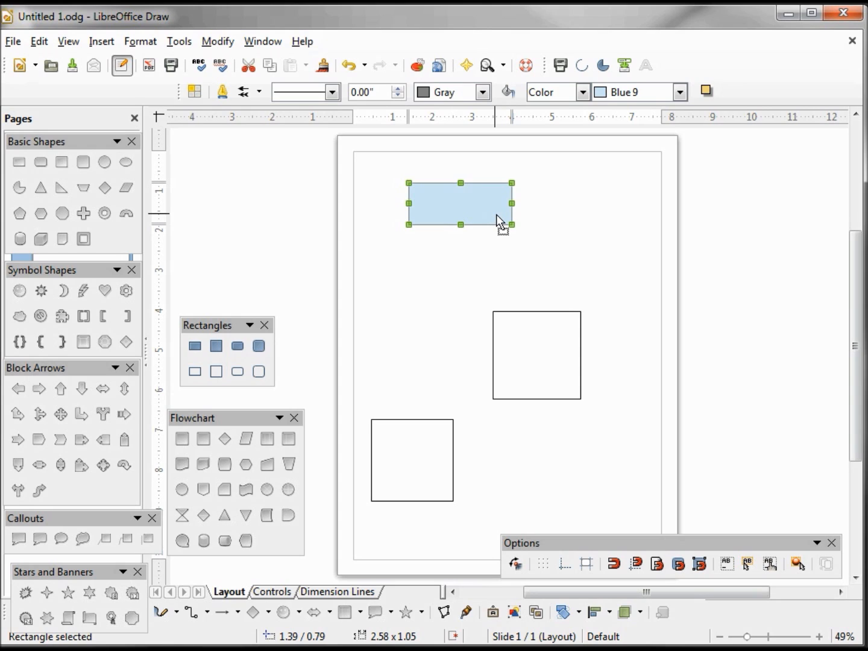
mouse_move(526, 258)
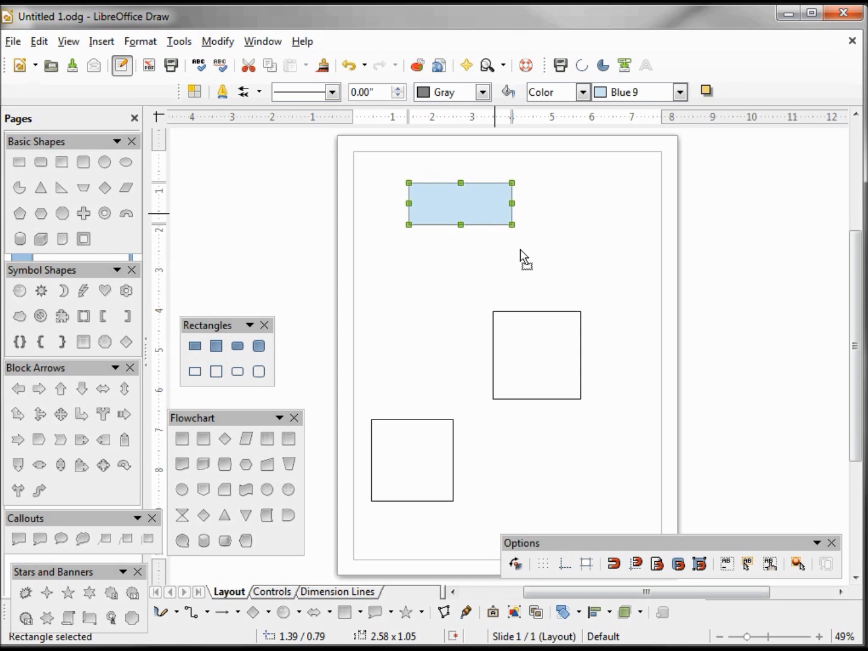
mouse_move(528, 272)
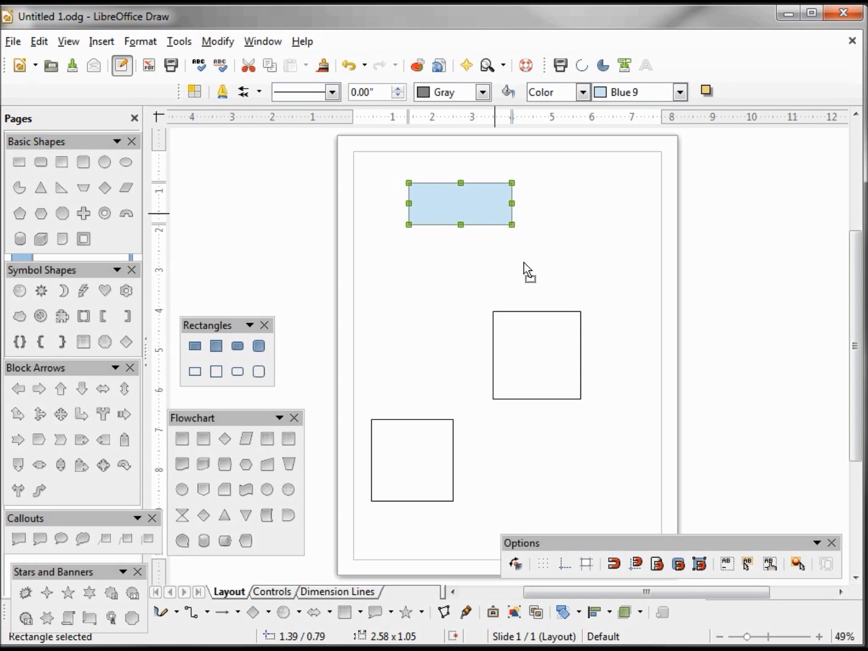